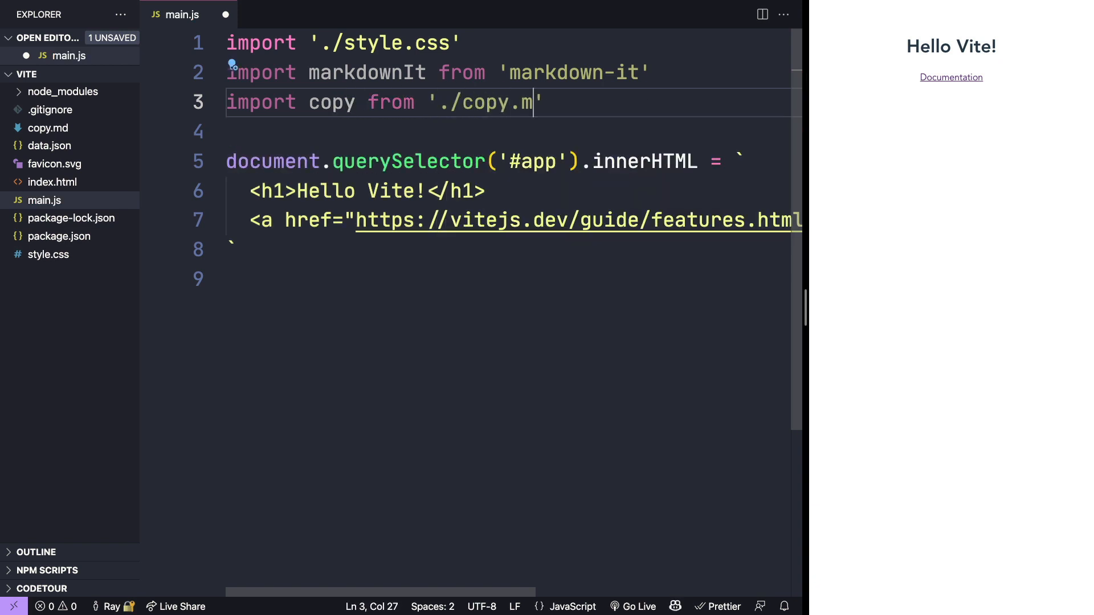
Import copy.md with ?raw and set innerHTML to markdownIt().render(copy)
type("?raw")
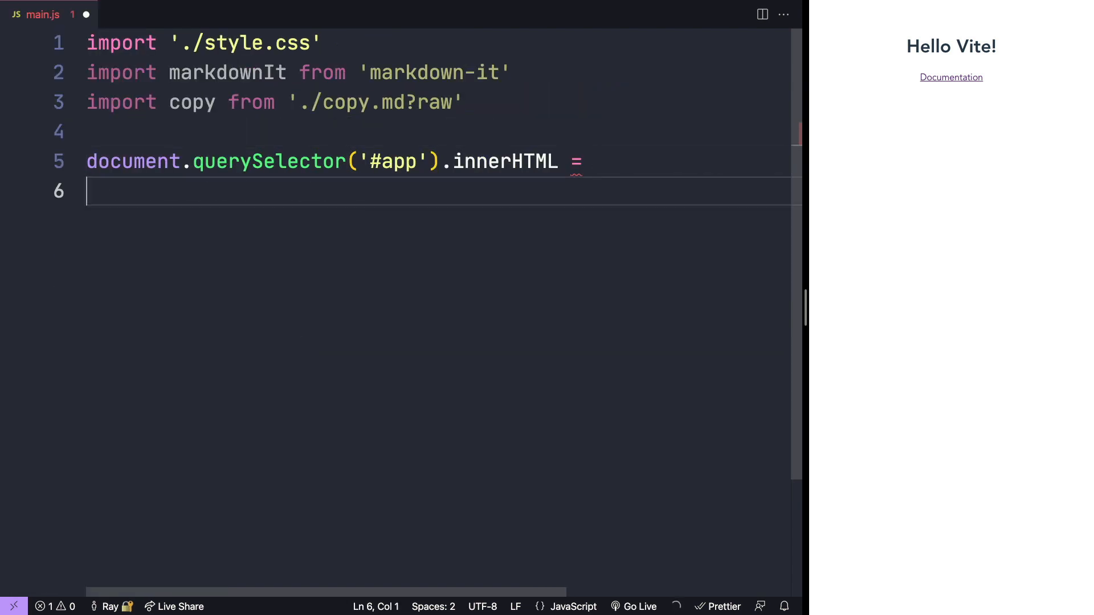
type("markdownIt().render(copy)")
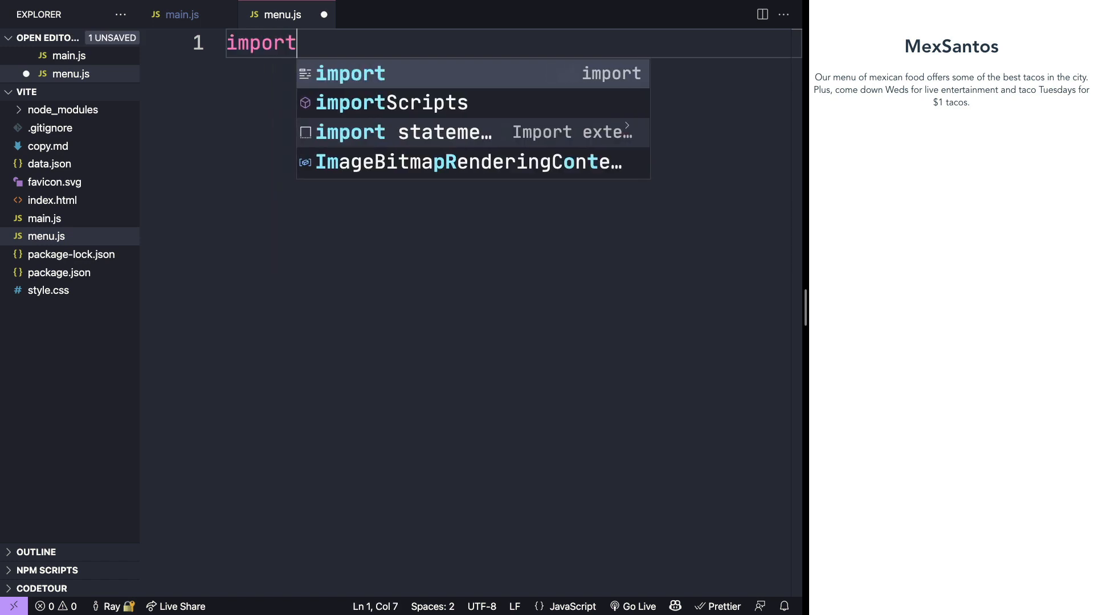
Import data from data.json and export an arrow function with a menu string and a data.forEach category loop
type("data from '.'")
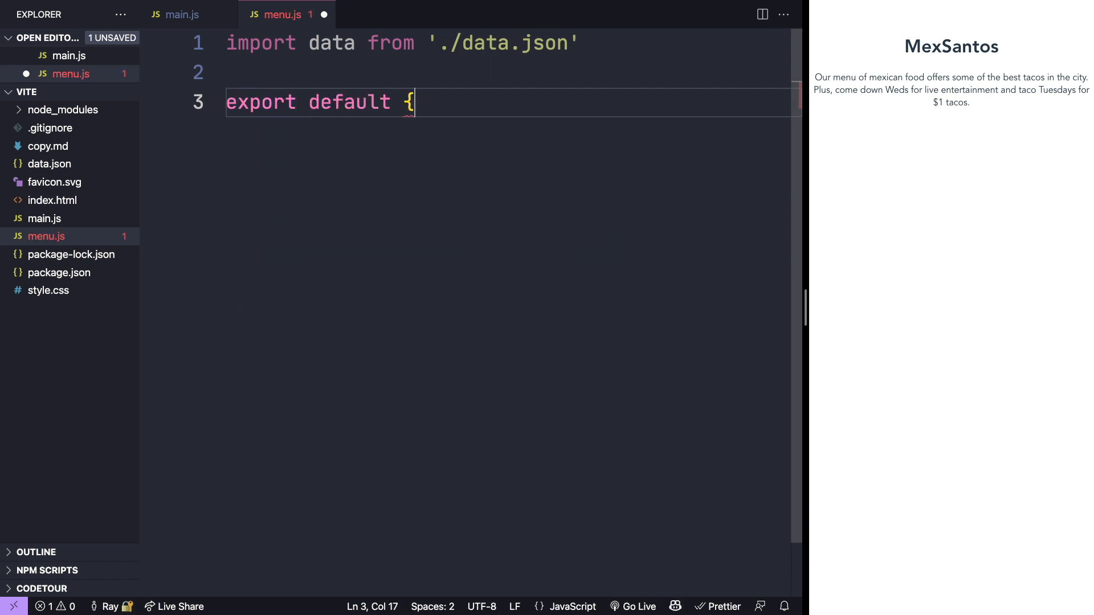
type("()")
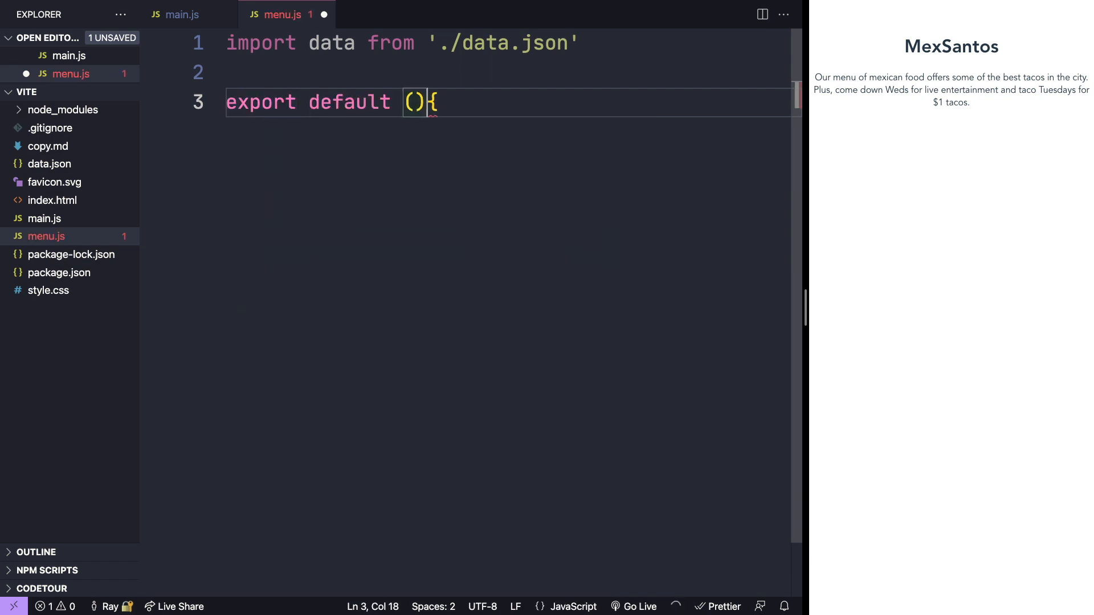
type("=>")
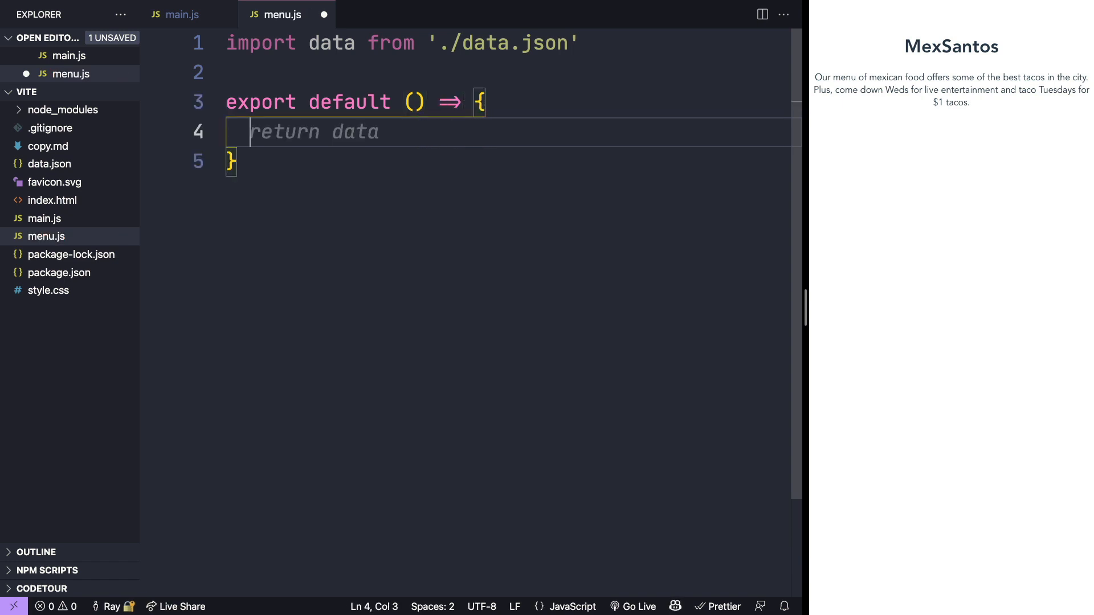
type("let menu = '")
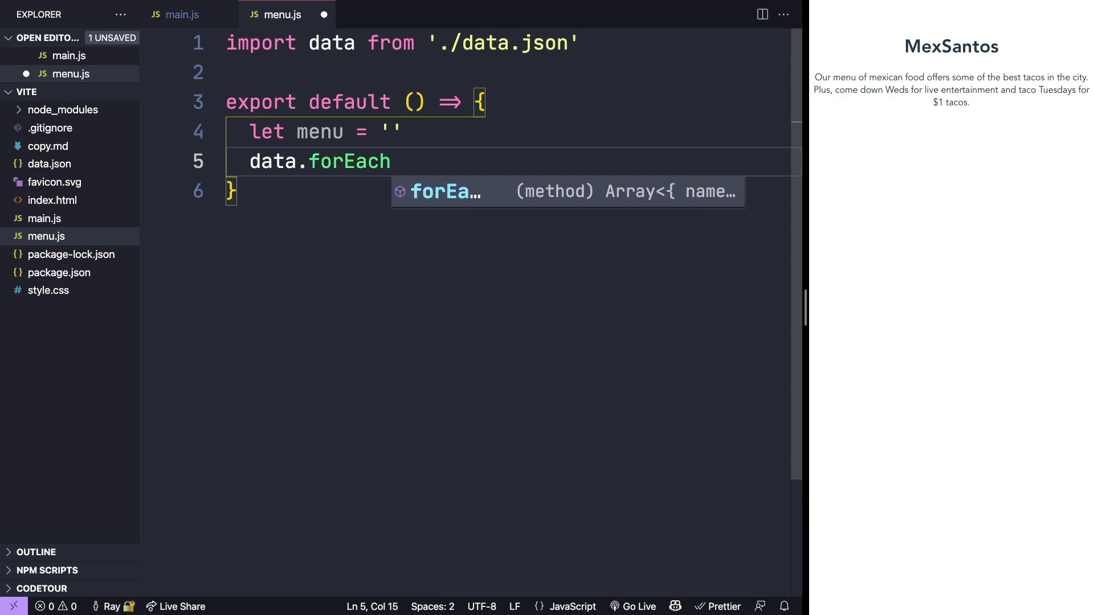
type("(category => {})")
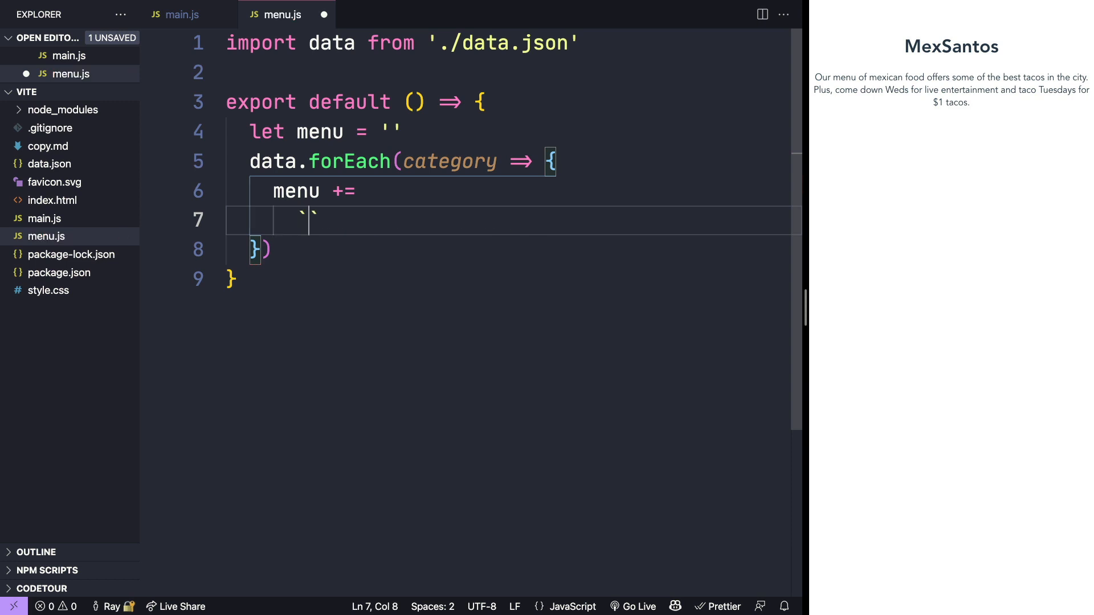
Append a template literal with a ## ${category.name} heading and the ${category.description} line
type("## $")
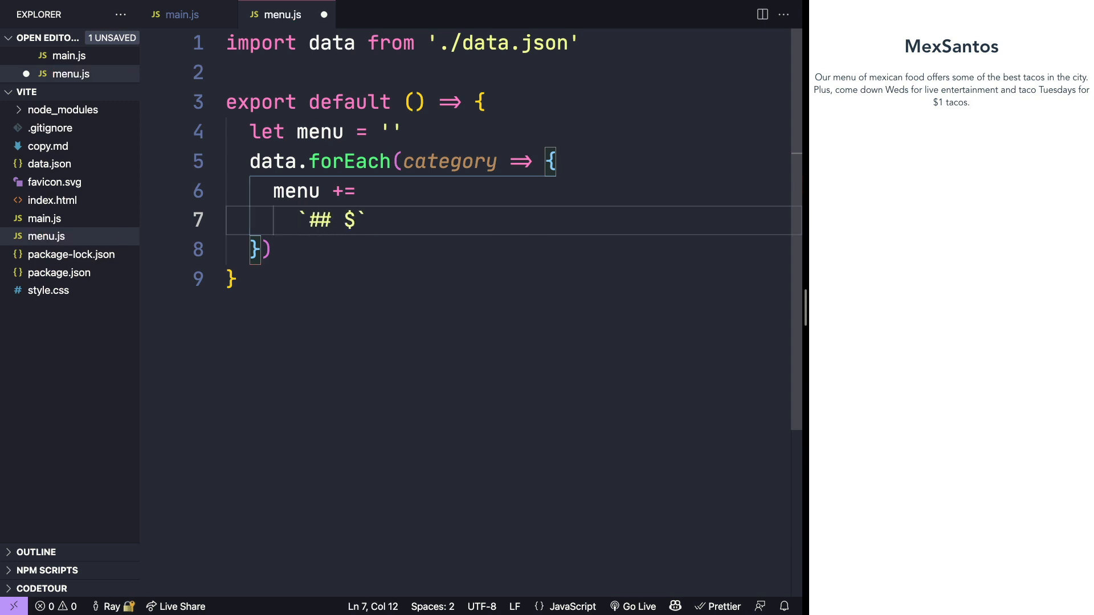
type("{")
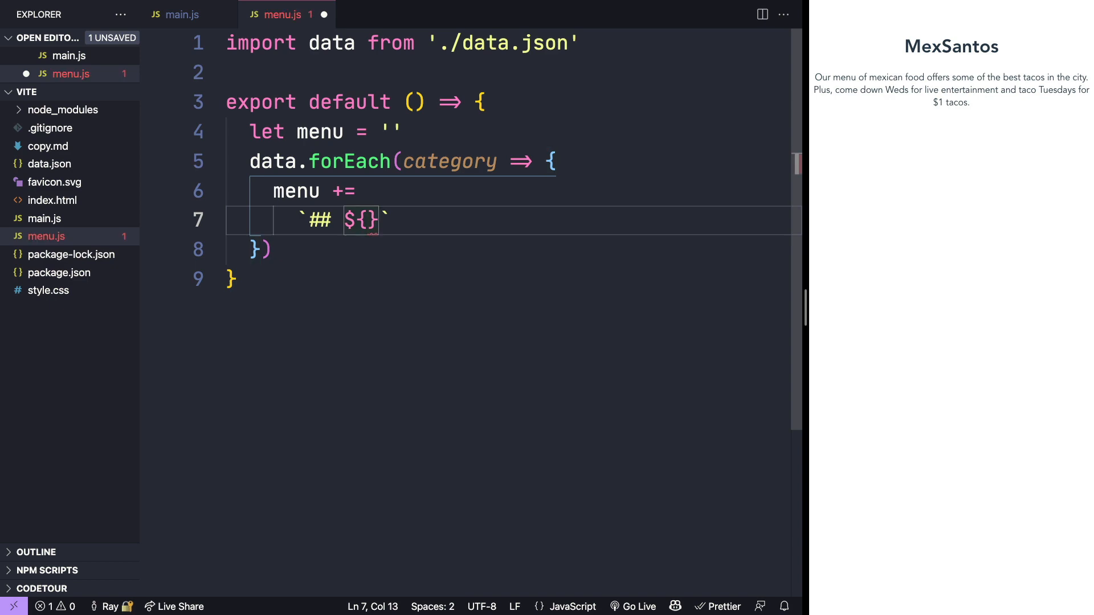
type("category.name")
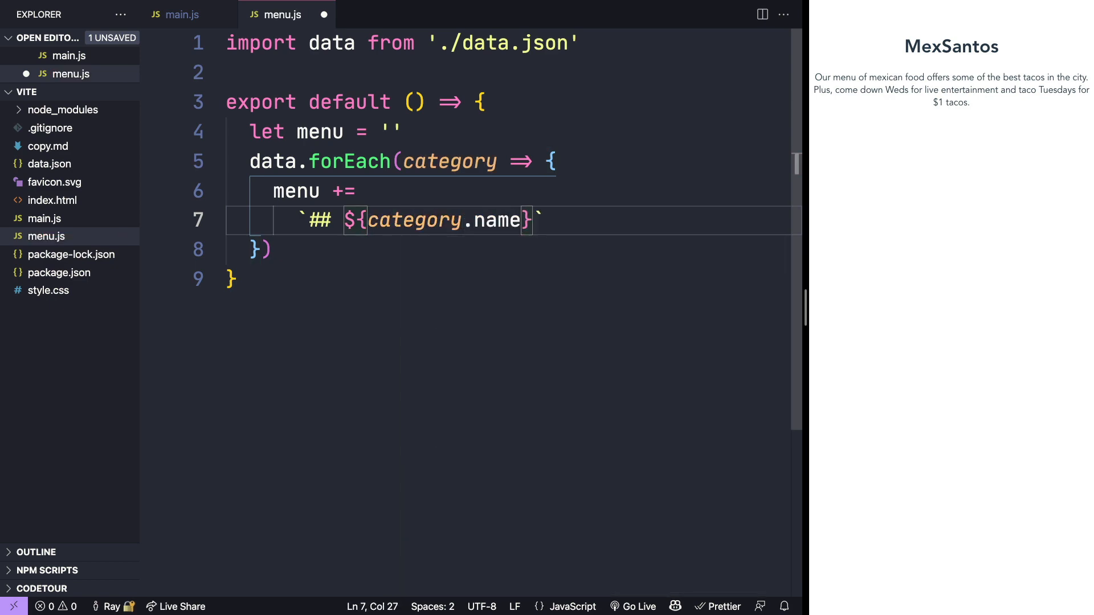
type("${}")
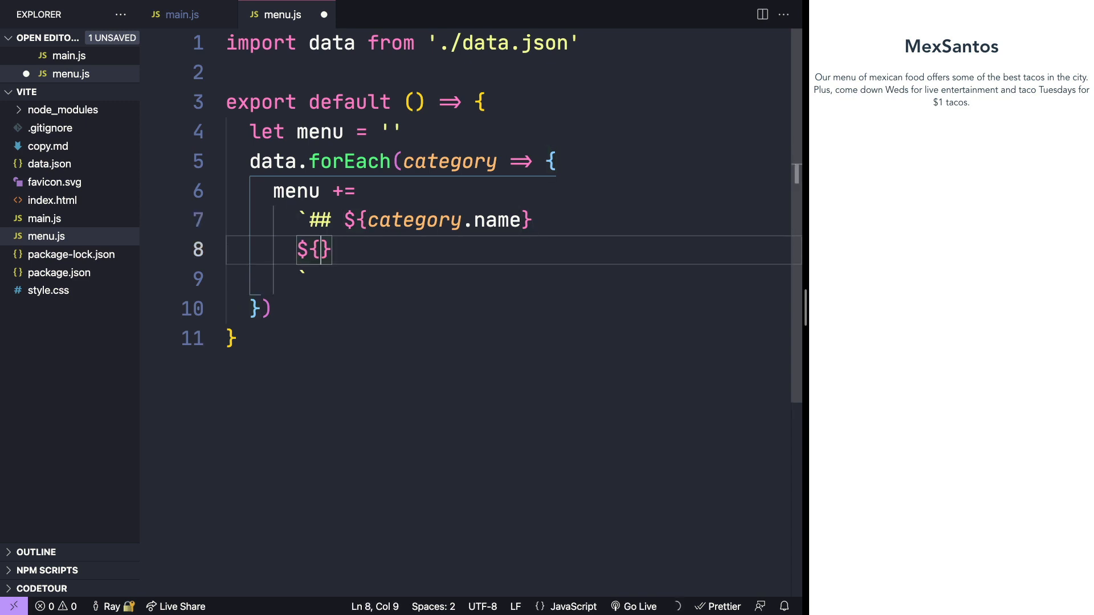
type("catega")
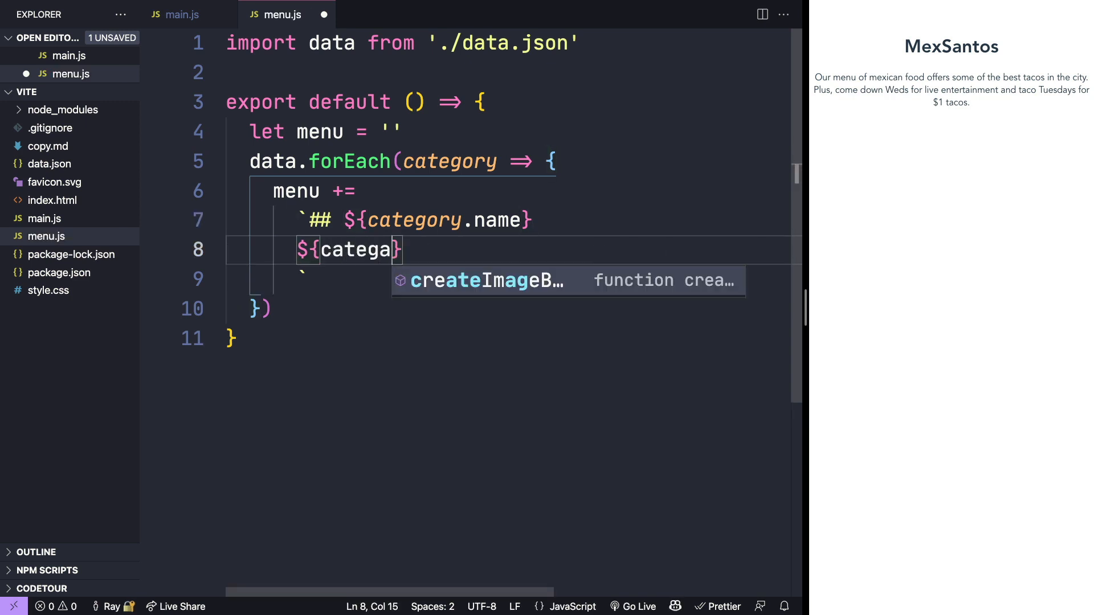
type("ry")
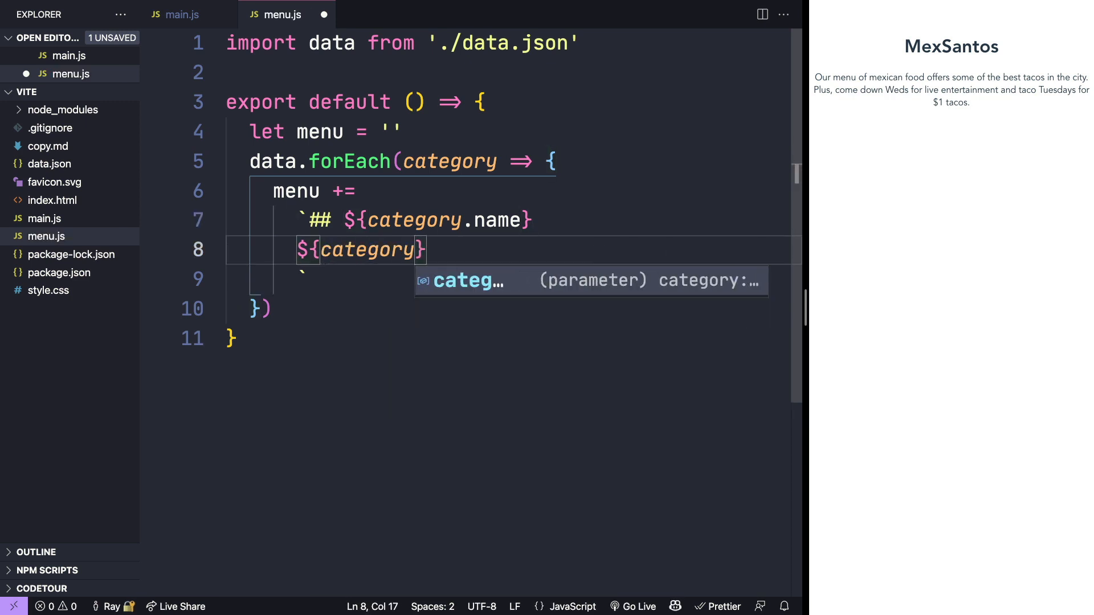
type(".description")
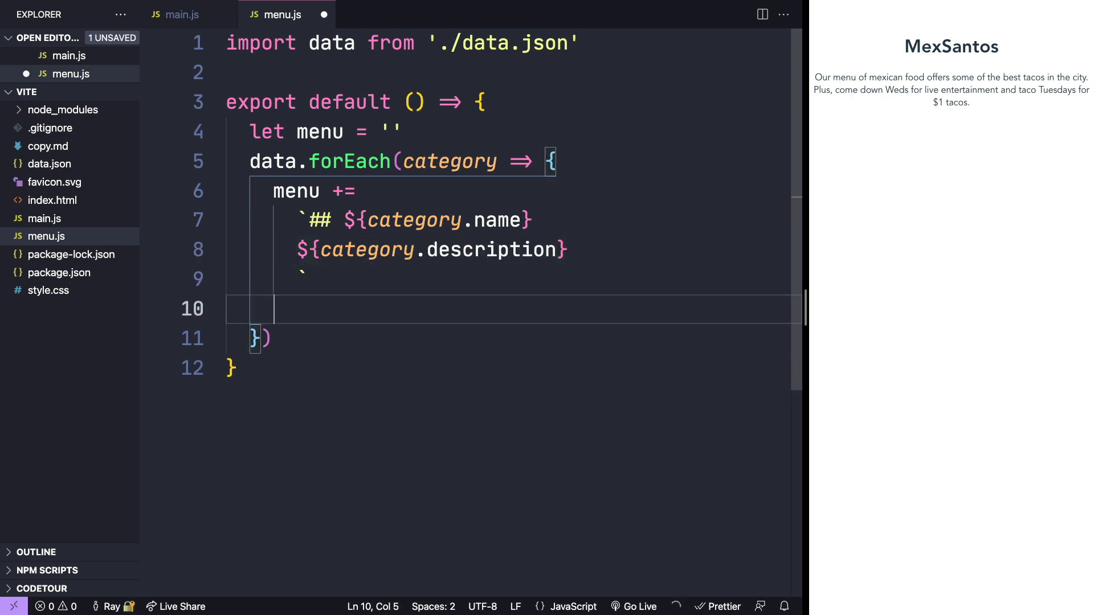
Return the menu string from the menu.js function
type("return")
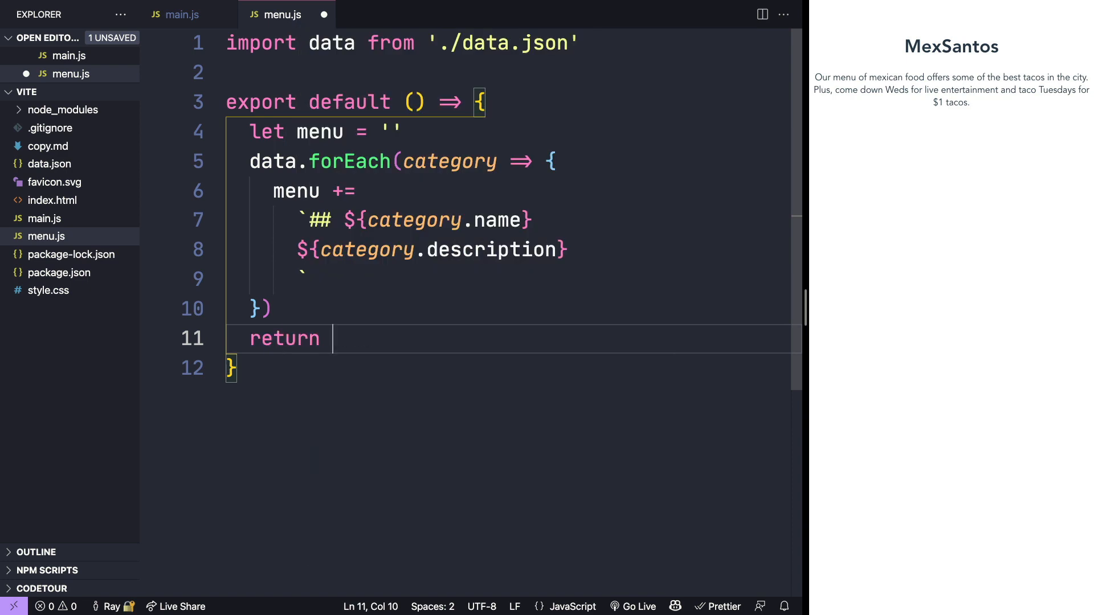
type("menu")
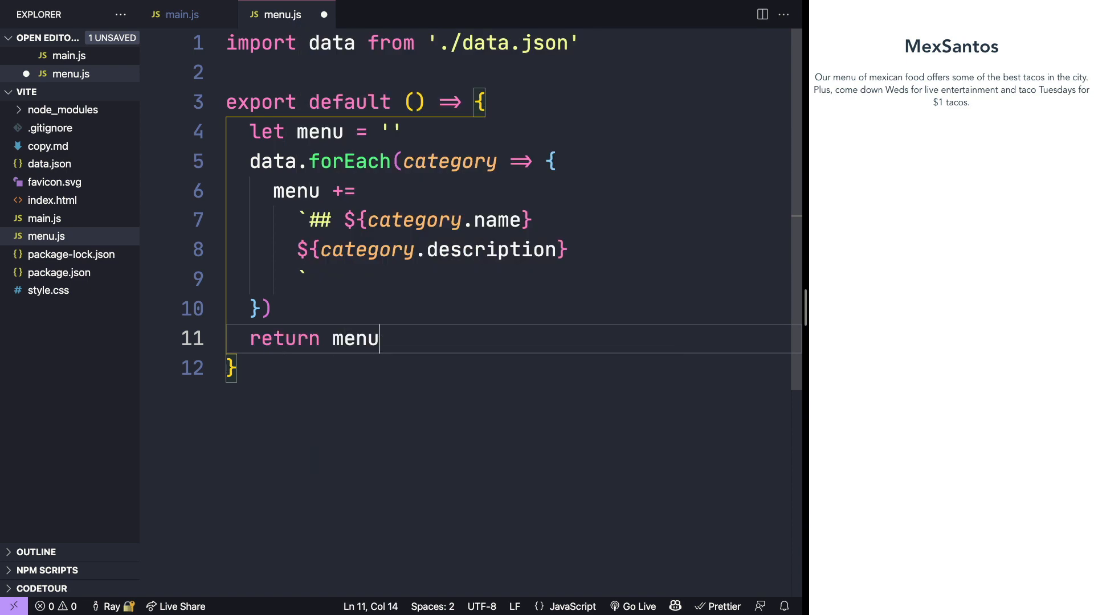
left_click(182, 14)
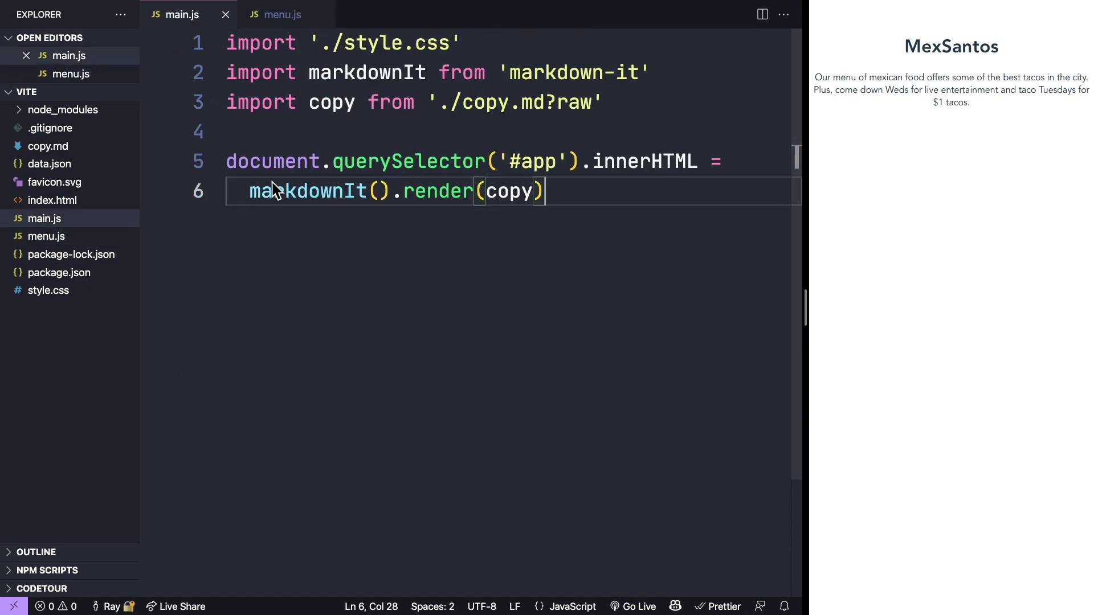
Import the menu module in main.js and render both copy and menu() markdown inside a template literal
type("import menu from './menu.md?raw'")
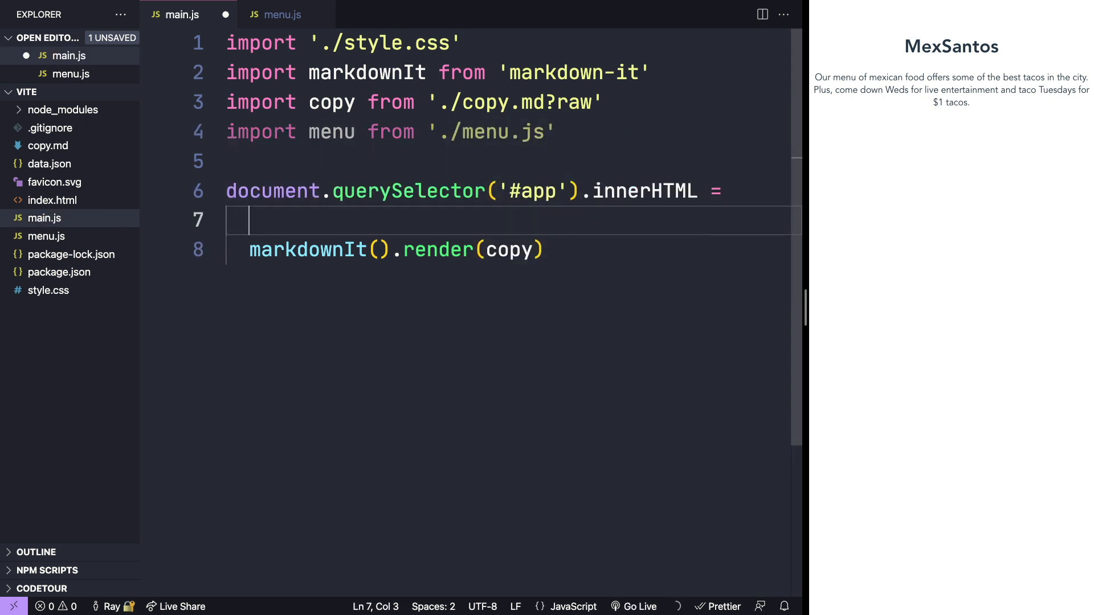
type("`")
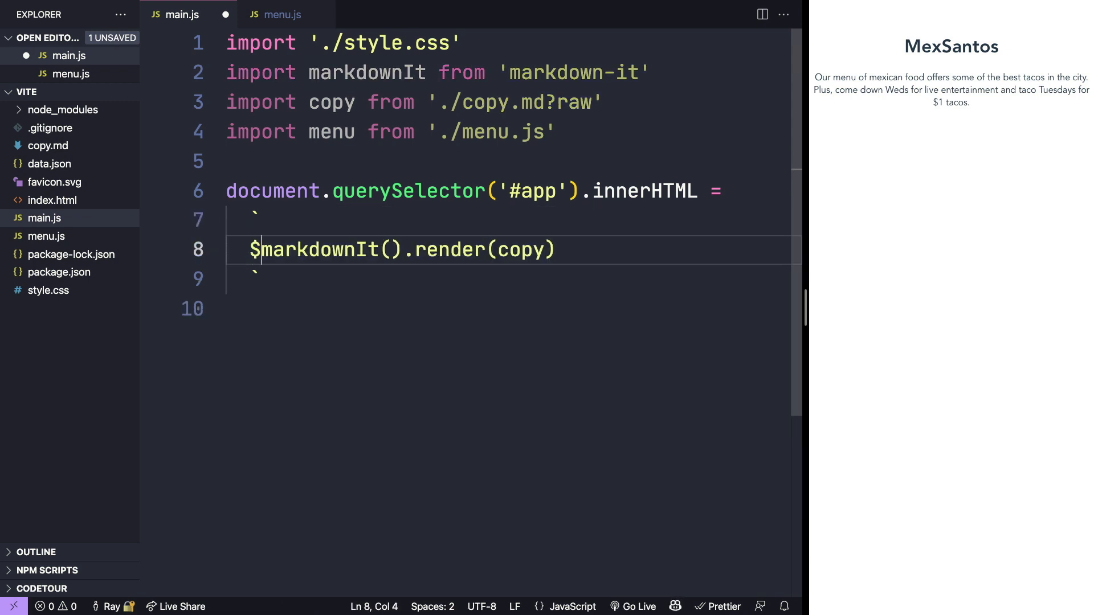
type("${markdownIt().render(menu(")
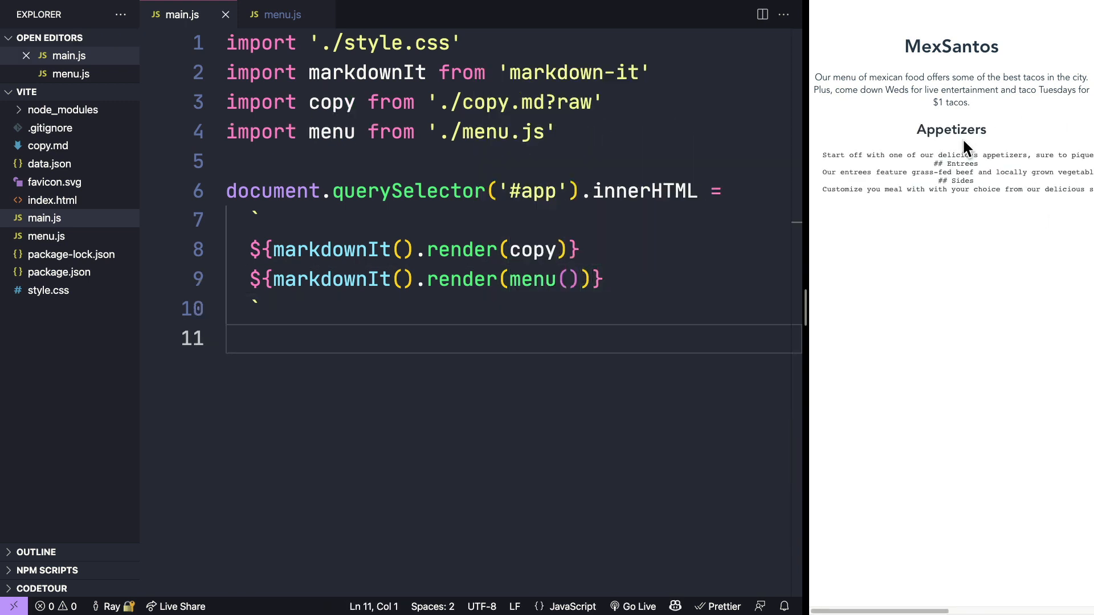
Move the closing backtick to its own line in menu.js and begin a category.items.forEach loop
left_click(283, 13)
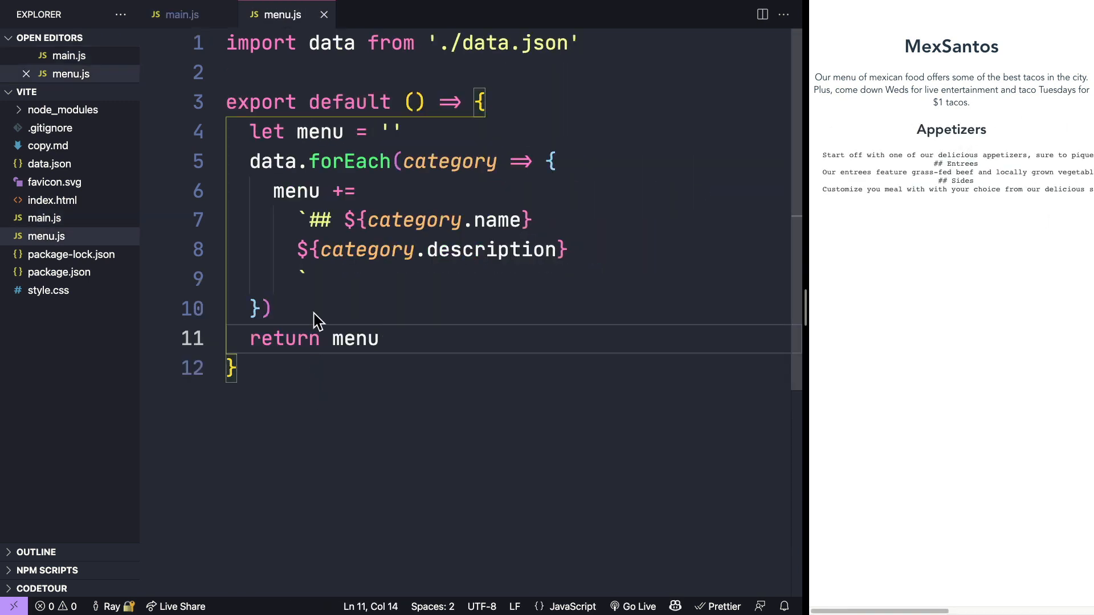
left_click(300, 280)
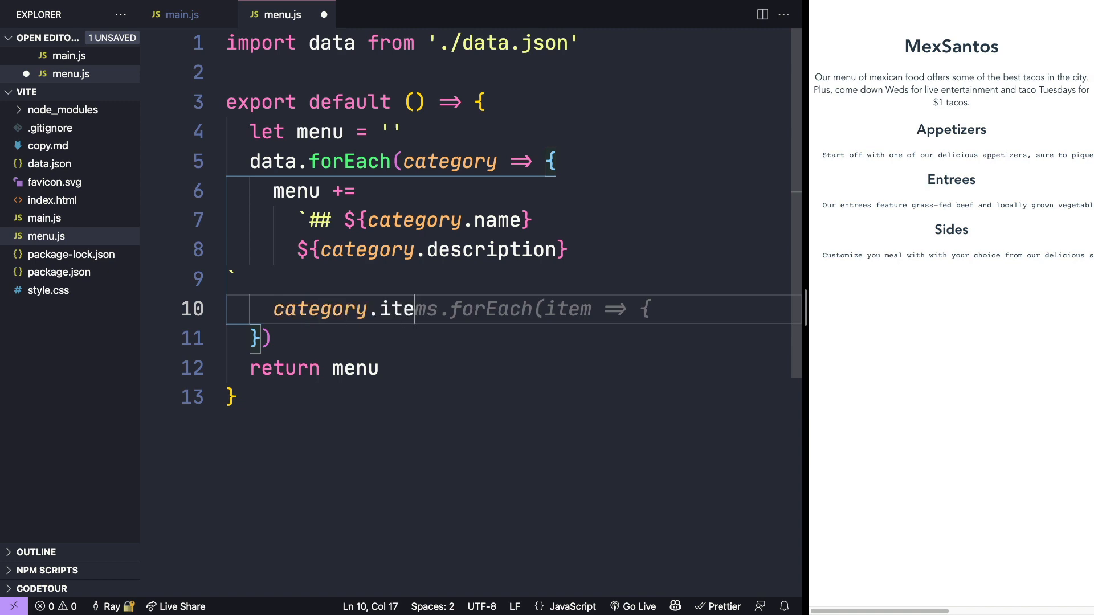
For each dish append ### ${dish.title}, ${dish.description}, bold **${dish.price}** and a --- divider
type("dish =>")
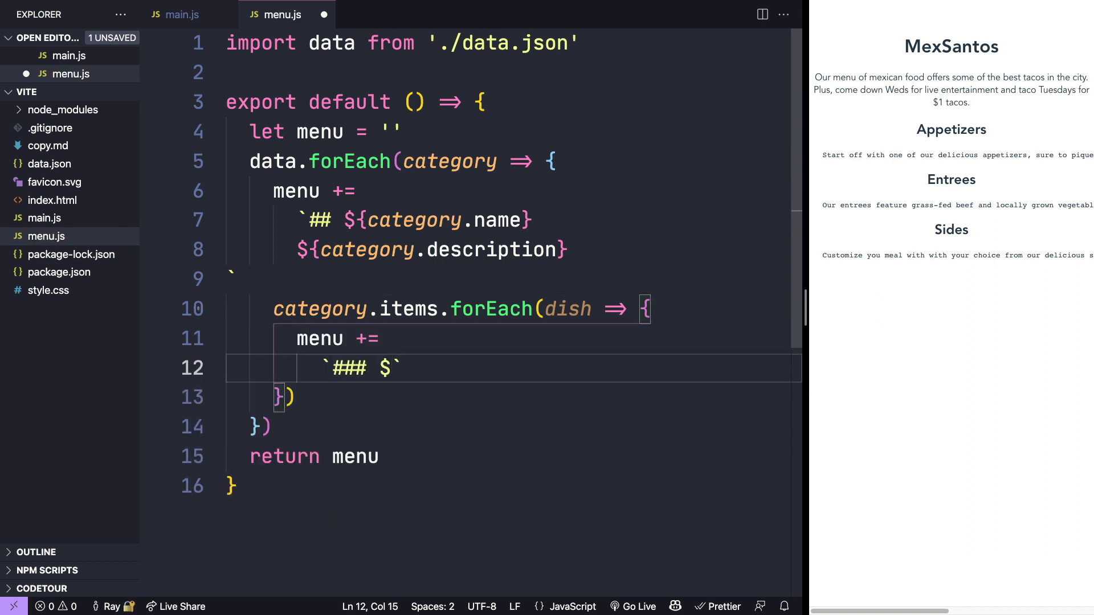
type("{dish")
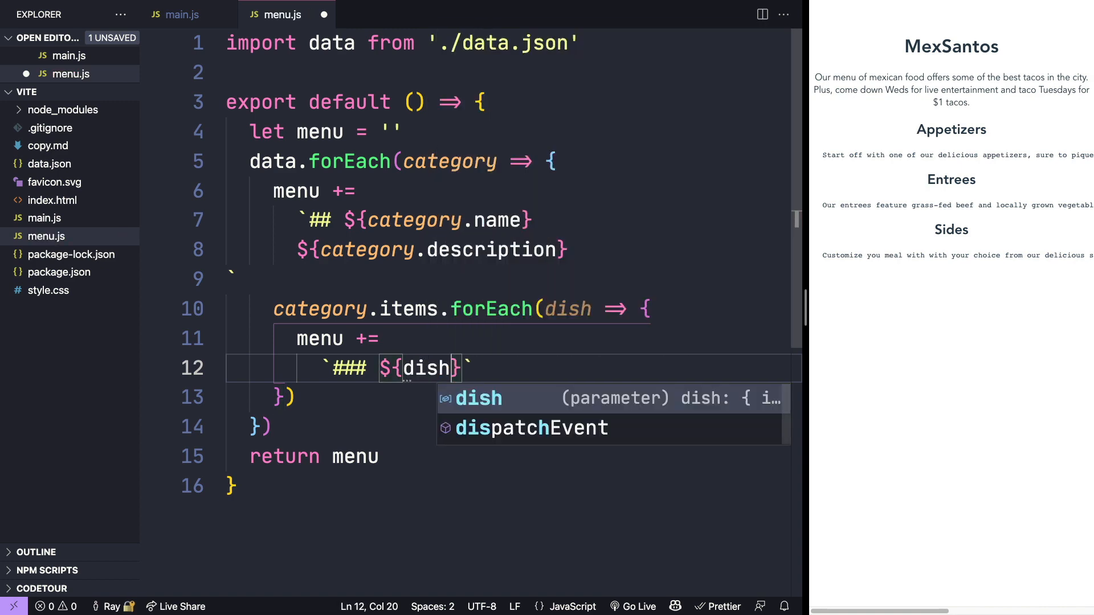
type(".title")
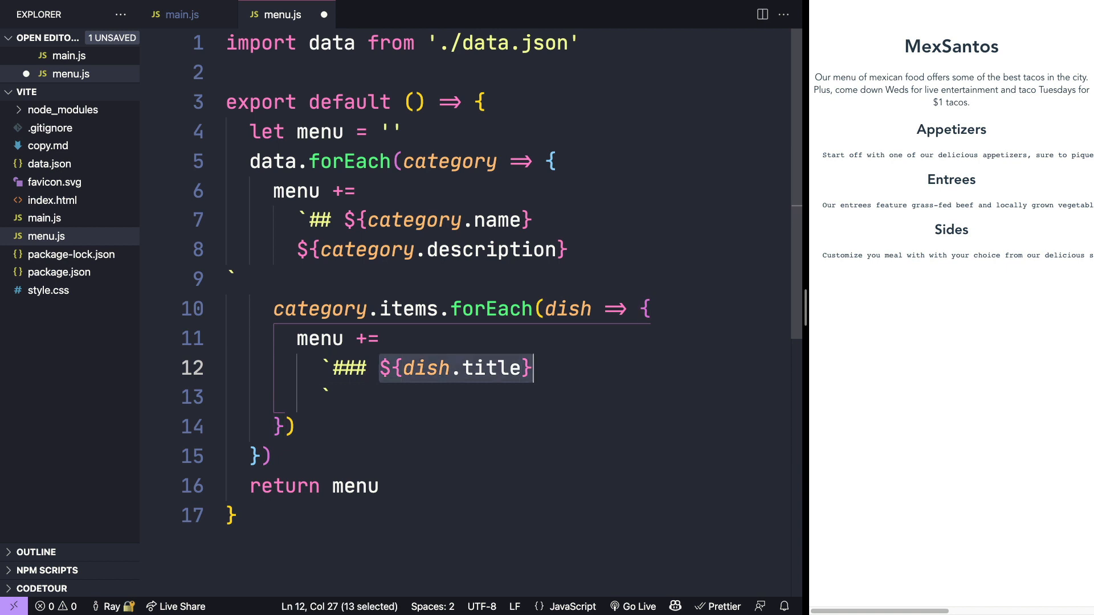
type("${dish.title}")
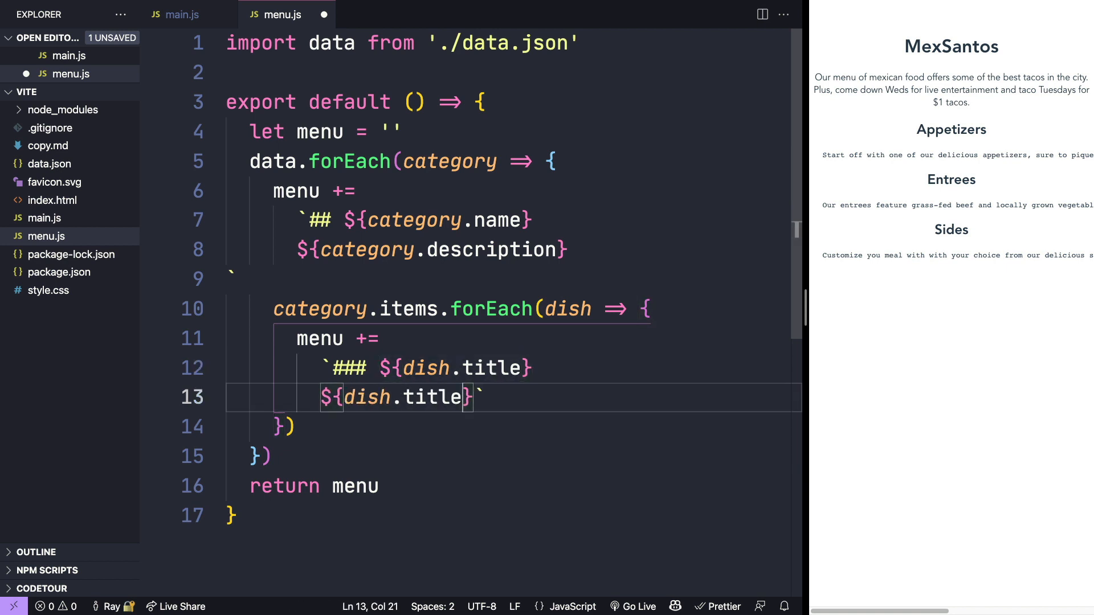
type("description")
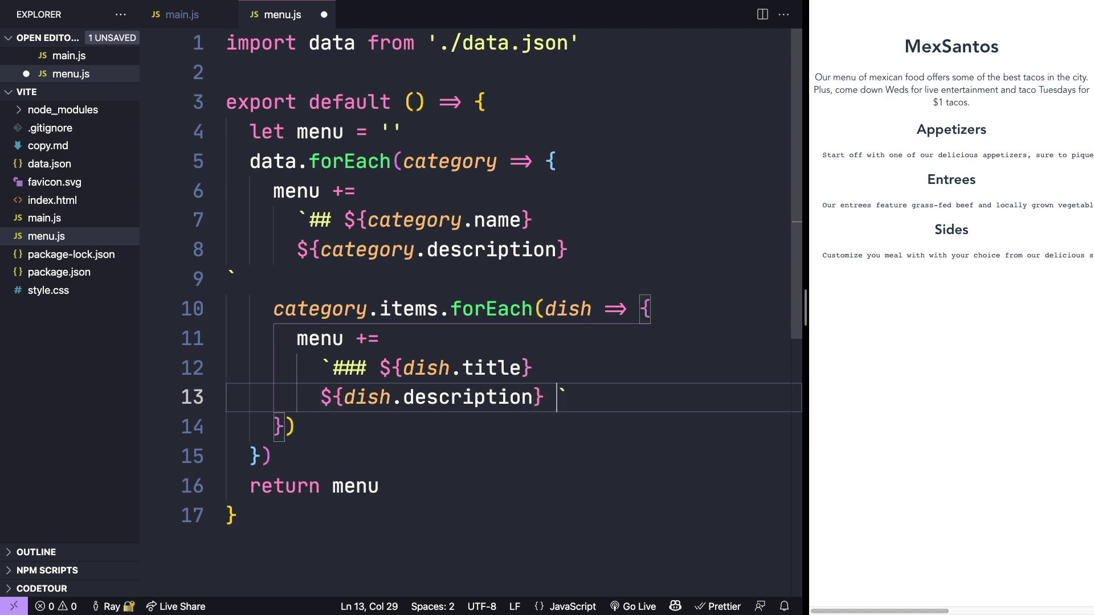
type("${dish.price}**")
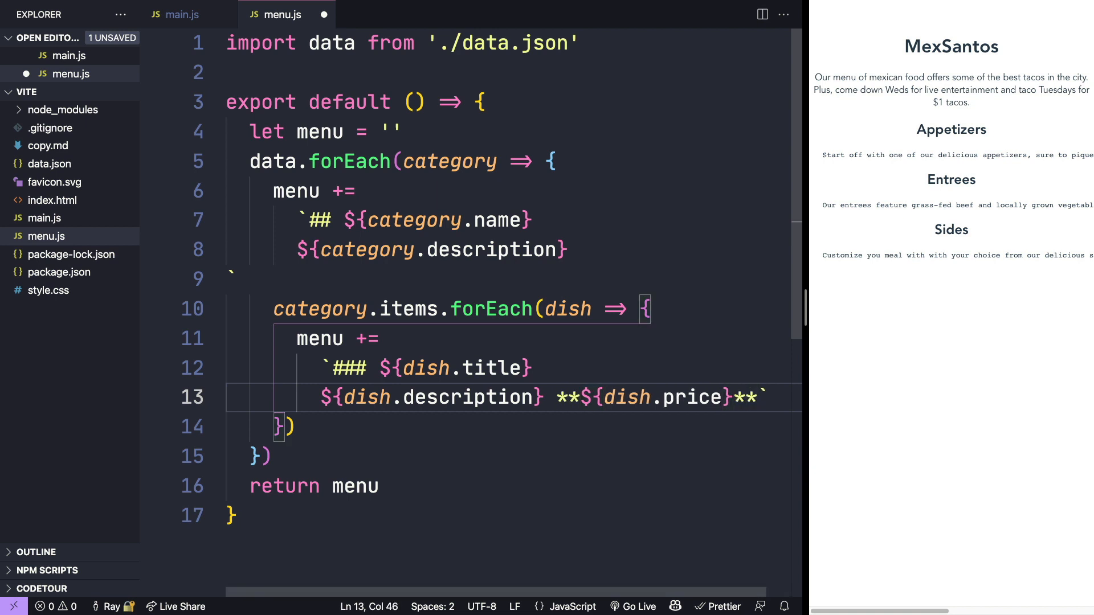
key("Enter")
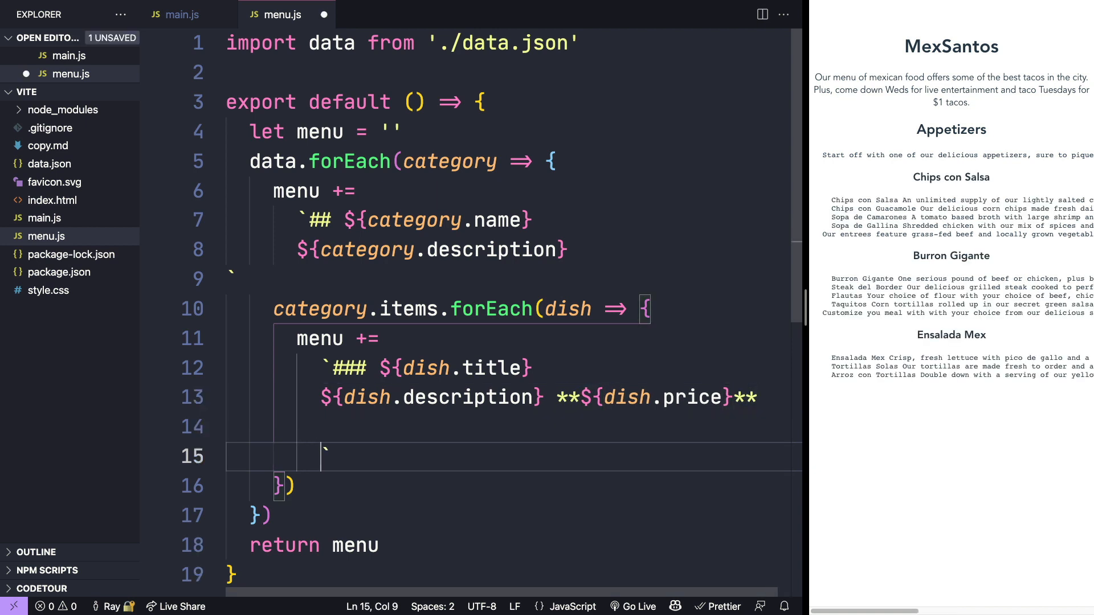
type("---")
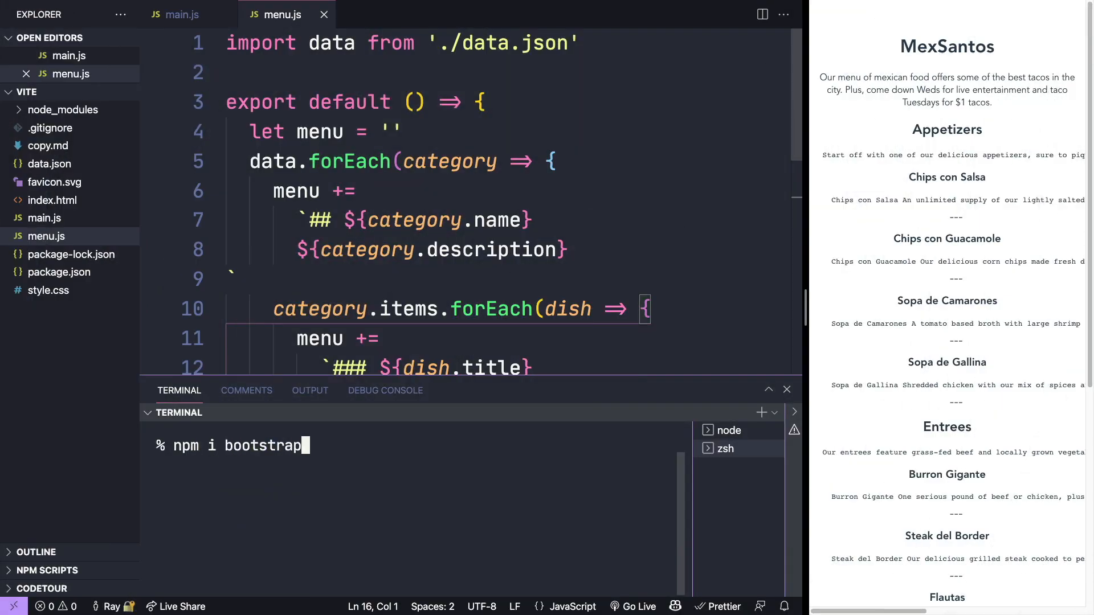
Run npm i bootstrap in the integrated terminal, then close the terminal panel
key("Return")
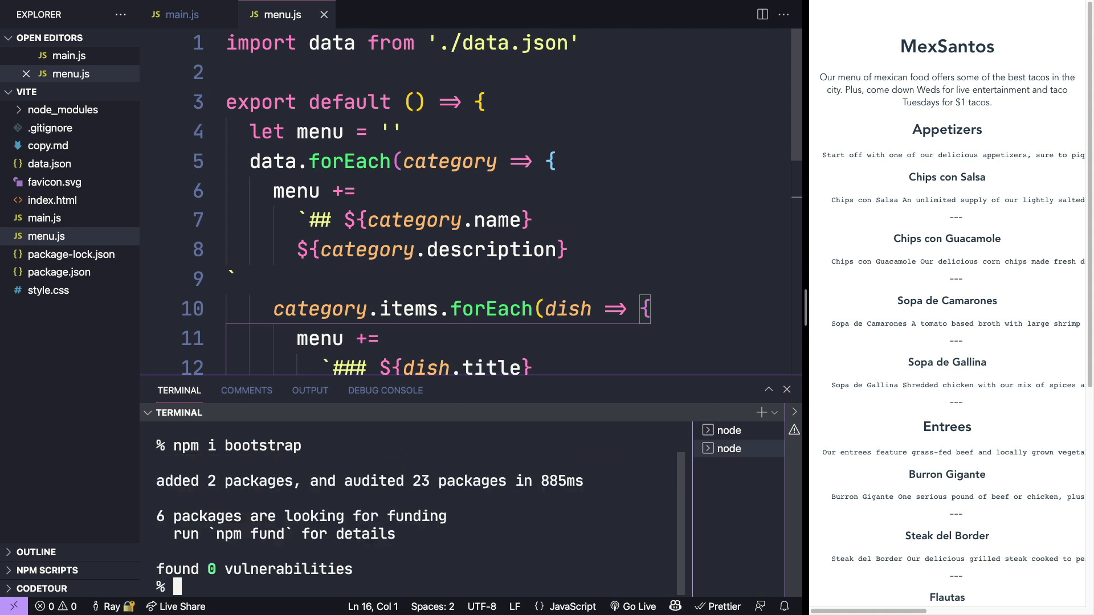
left_click(728, 449)
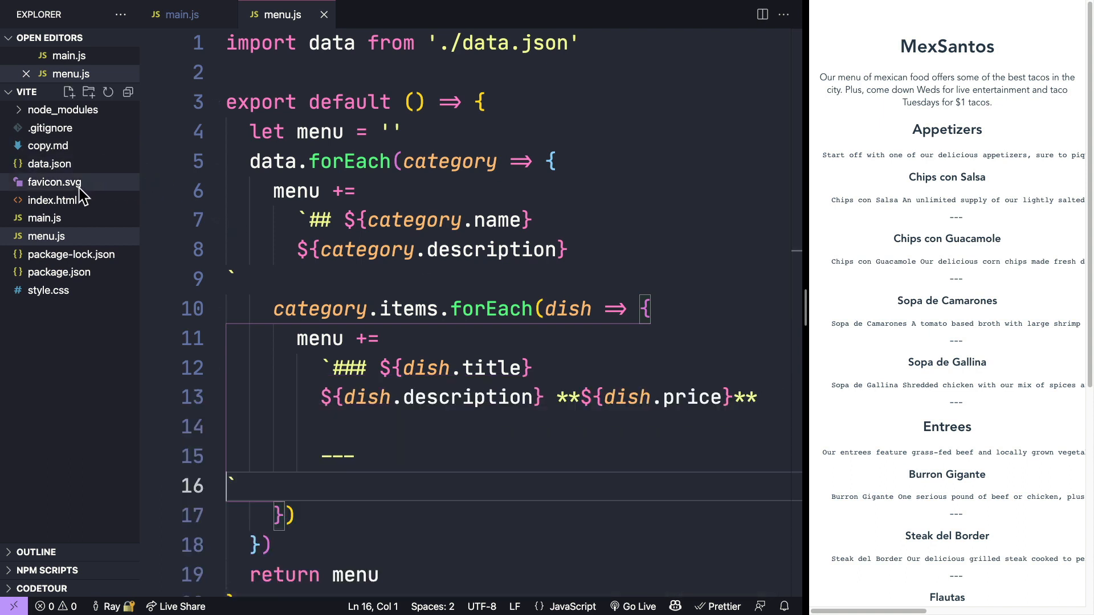
left_click(47, 308)
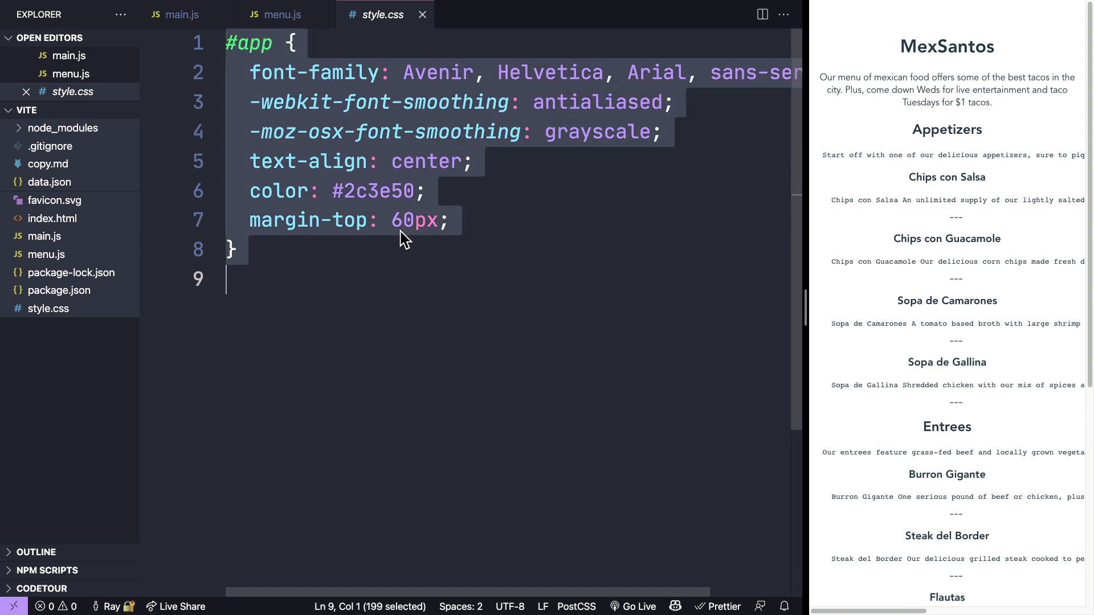
type("@im")
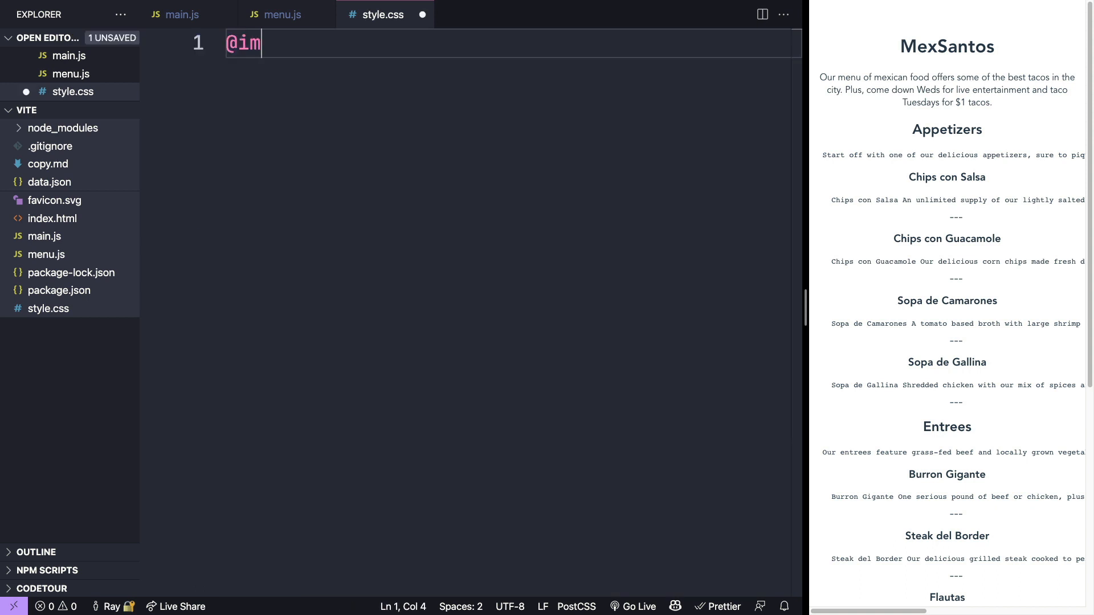
type("port \"b\"")
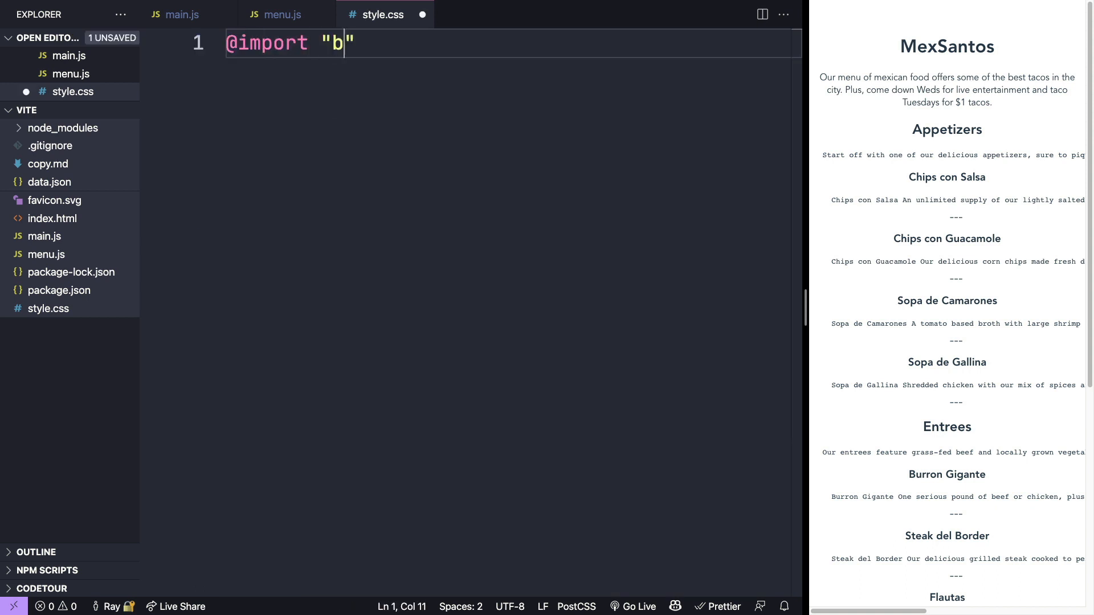
type("ootstrap")
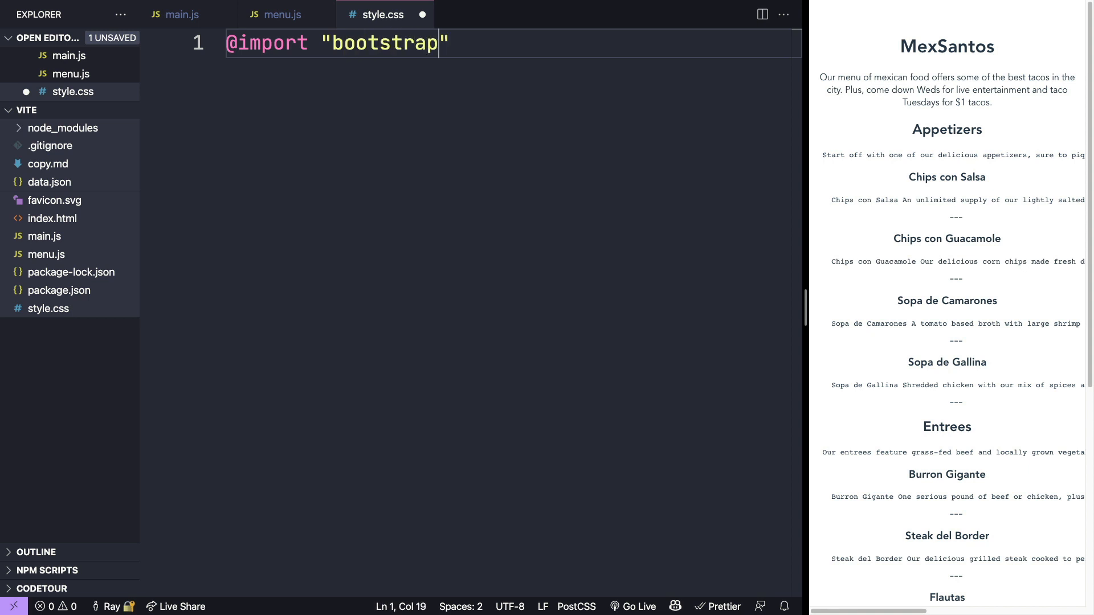
type("/dist")
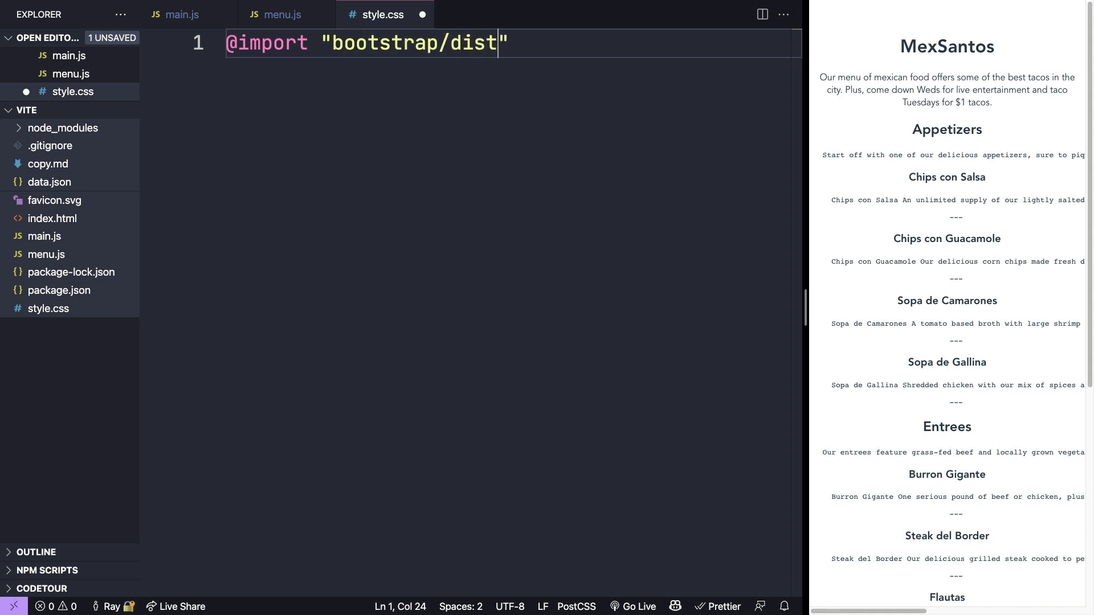
type("/css/bootstrap.min.css")
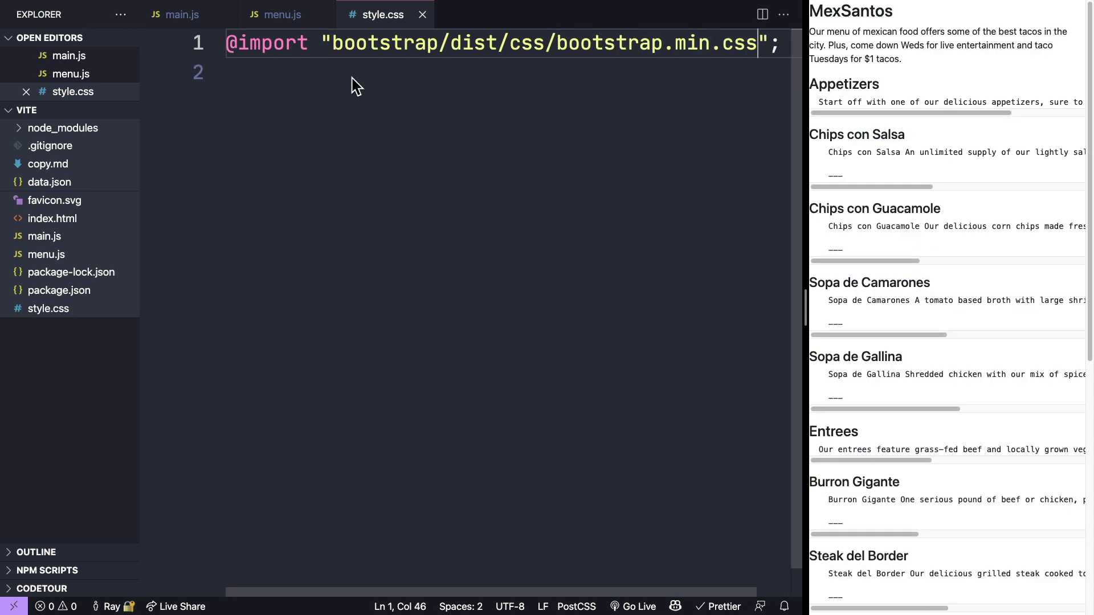
mouse_move(31, 241)
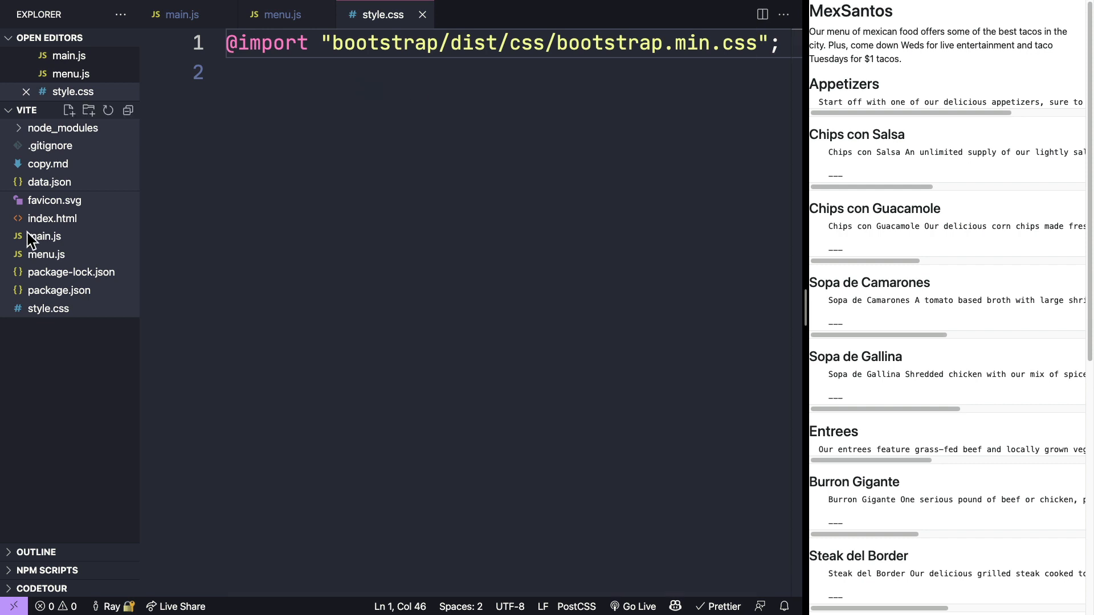
Give the #app div class="container text-center" in index.html, then return to menu.js
left_click(52, 236)
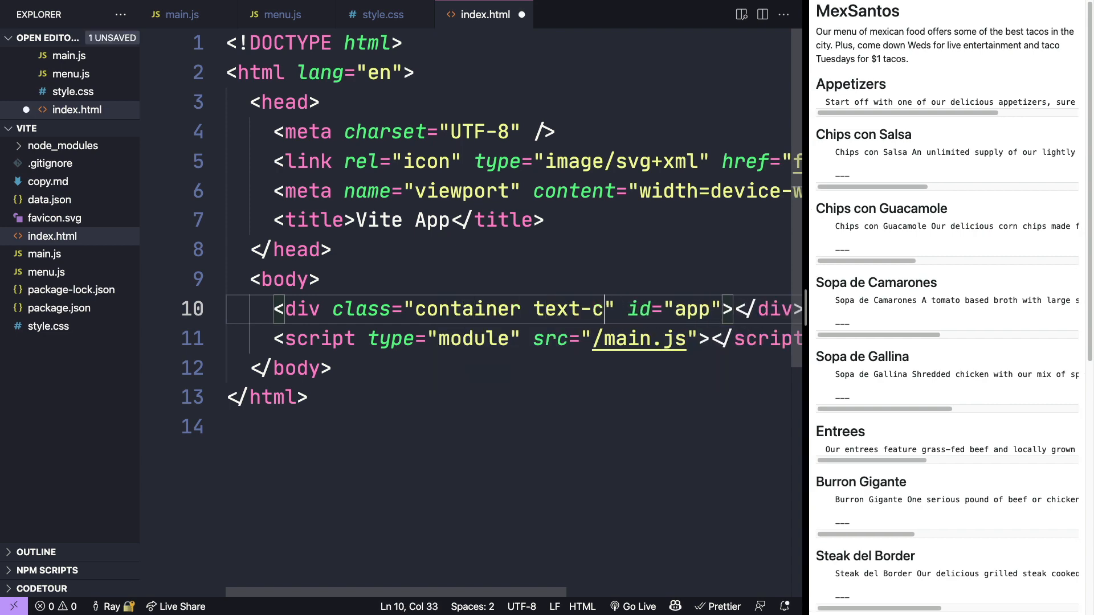
left_click(278, 15)
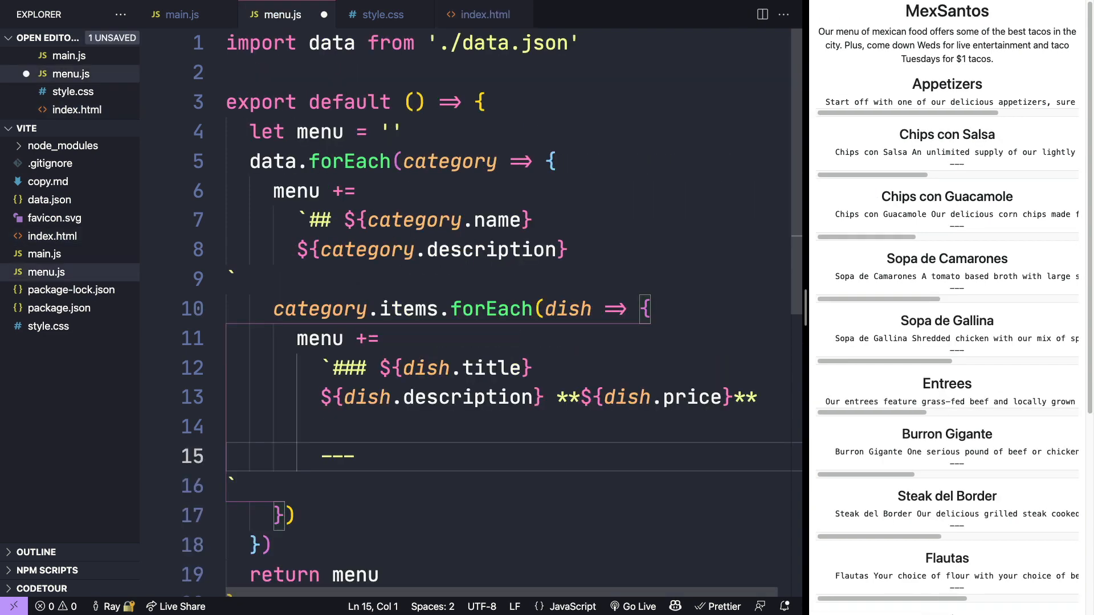